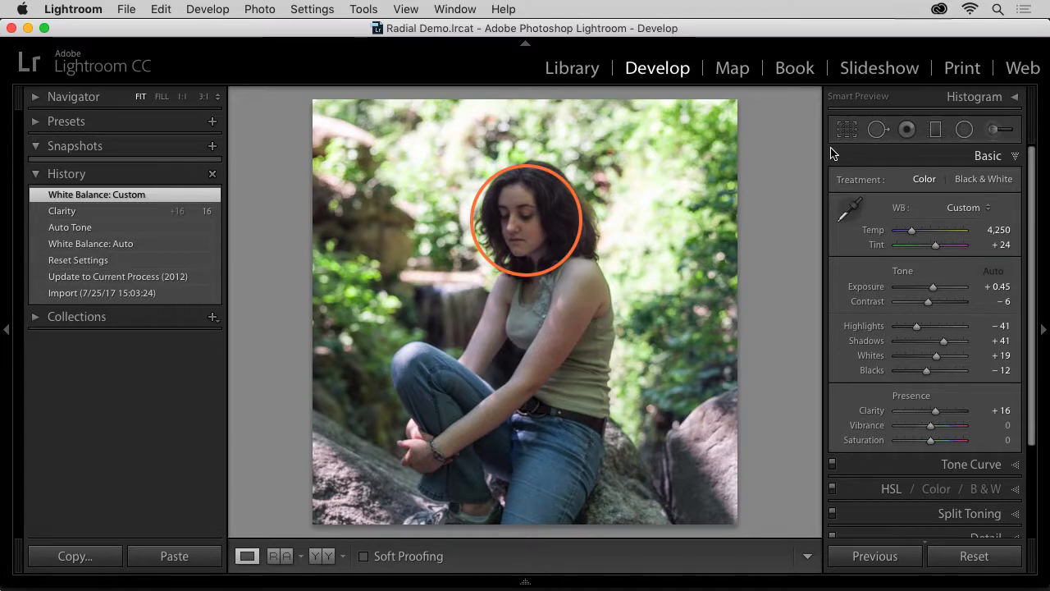
mouse_move(942, 340)
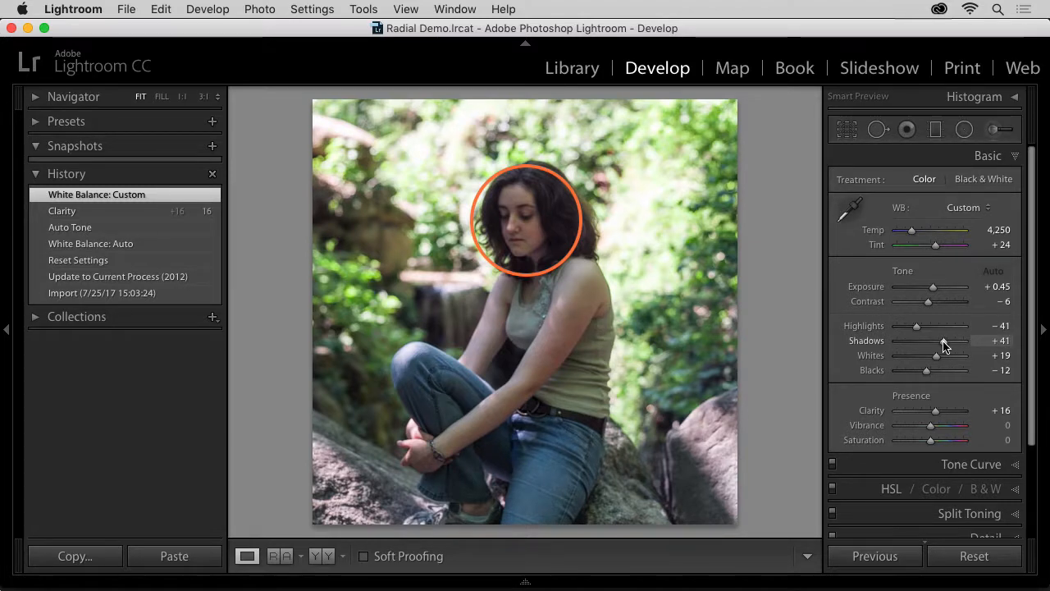
Activate the Radial Filter tool so its local adjustment panel is showing.
drag(928, 339, 965, 339)
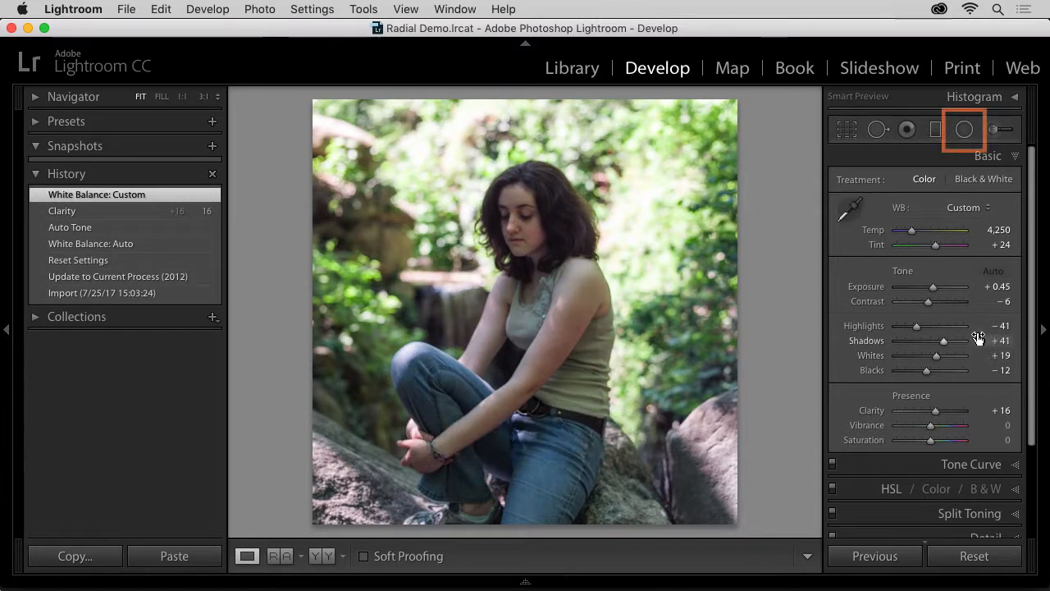
mouse_move(965, 129)
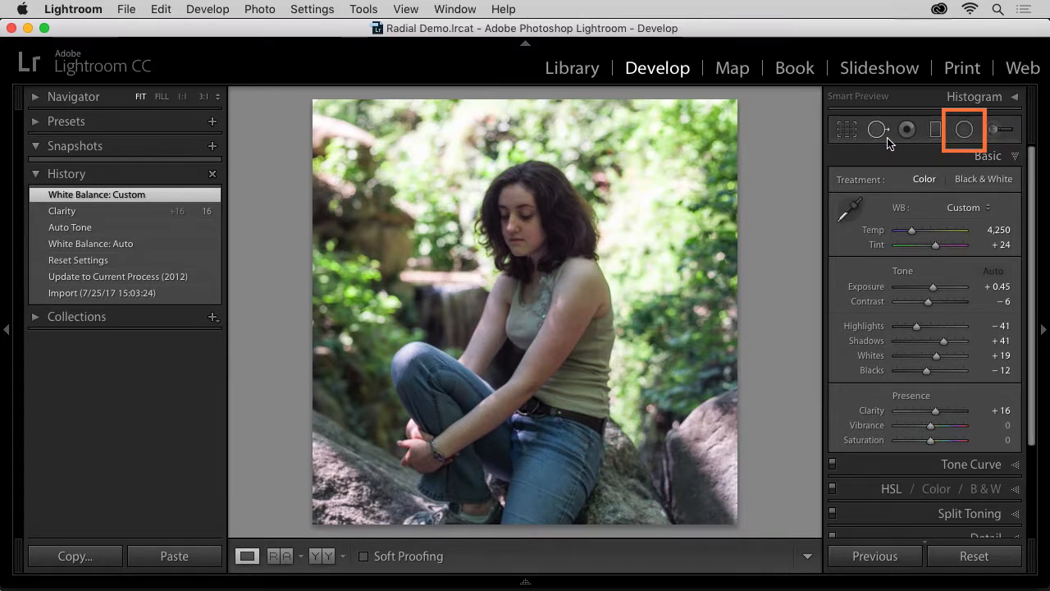
mouse_move(877, 128)
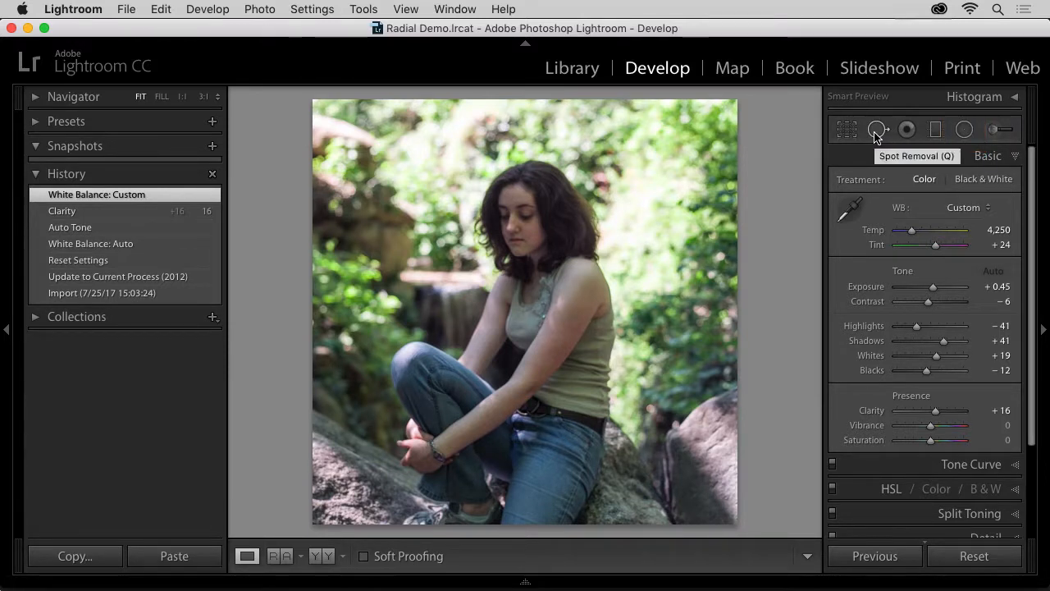
mouse_move(967, 154)
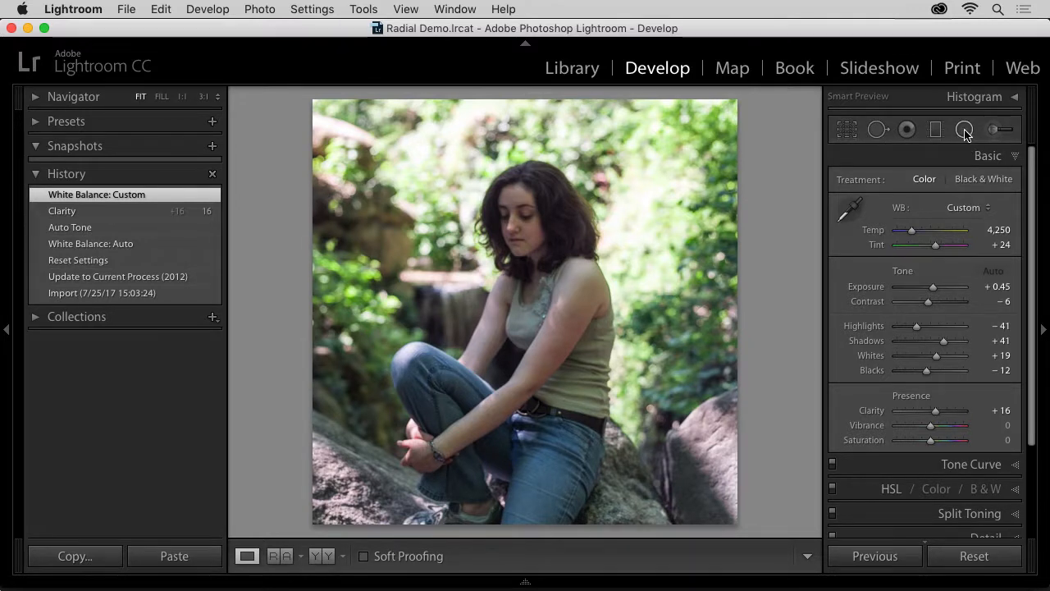
click(965, 129)
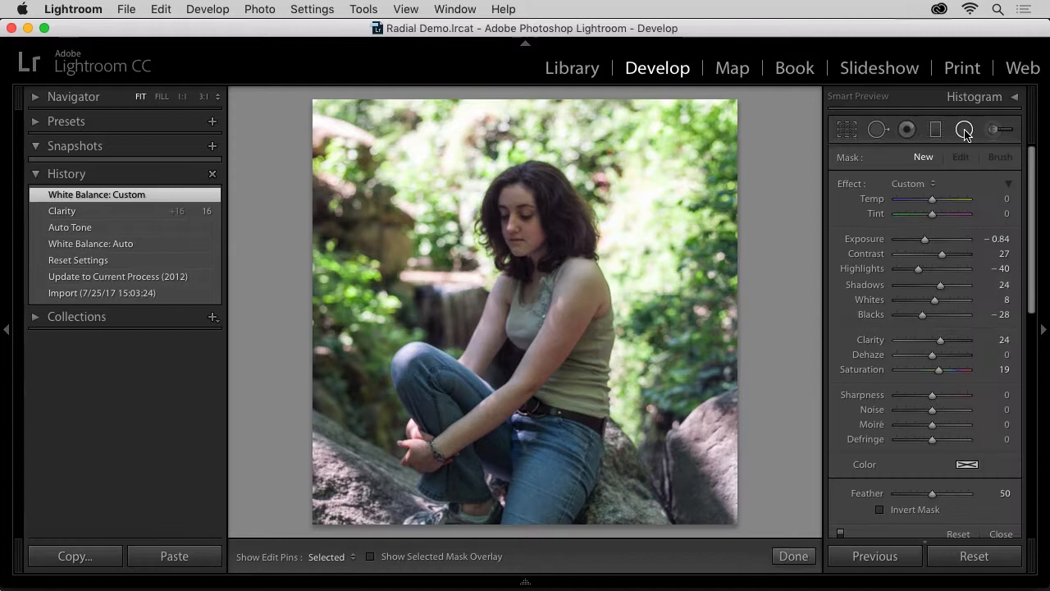
mouse_move(965, 128)
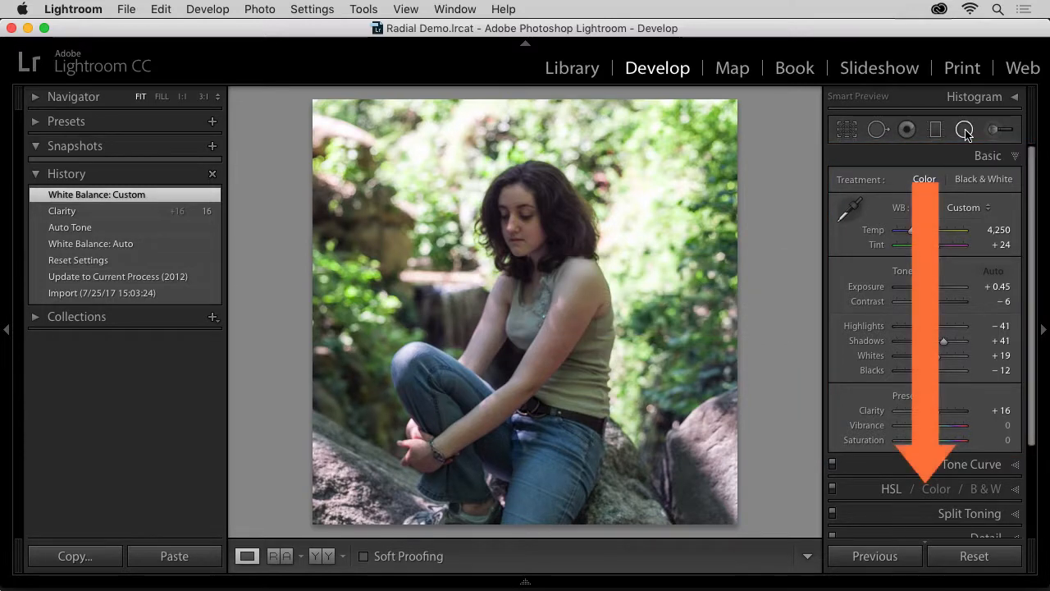
click(965, 128)
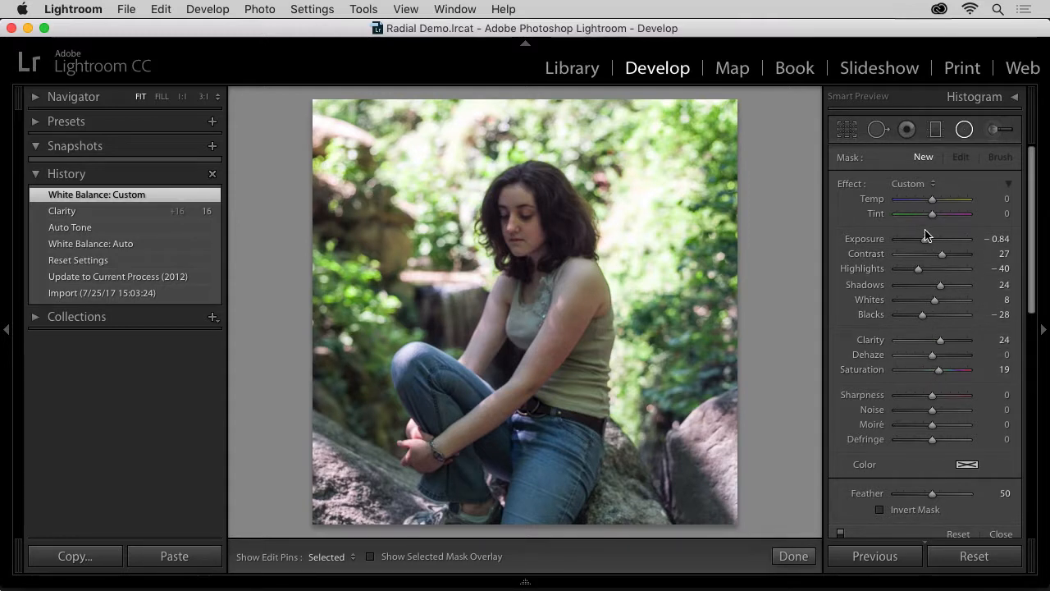
mouse_move(847, 207)
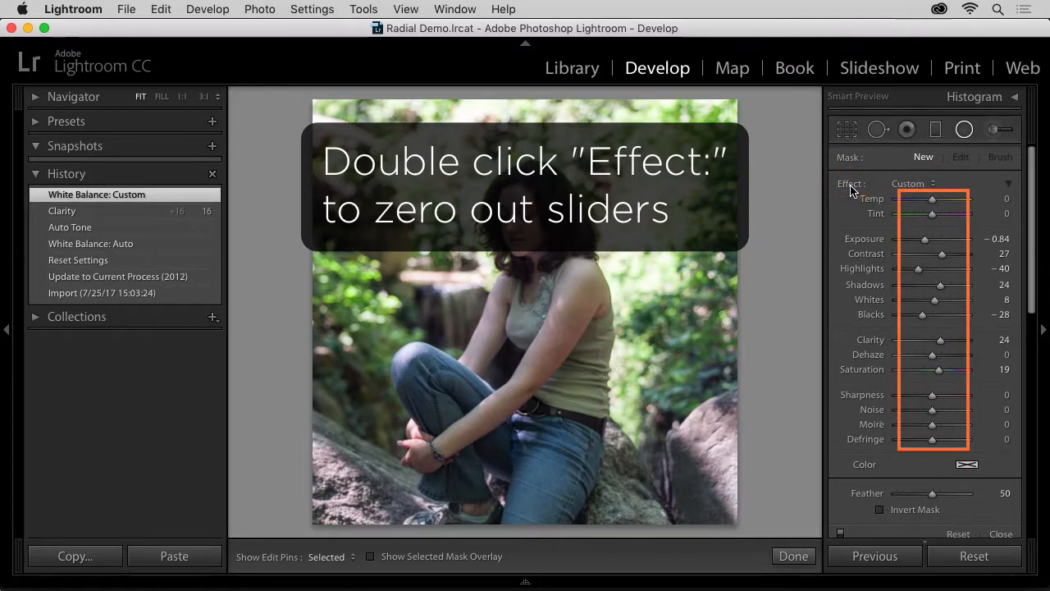
Zero out all the Radial Filter effect sliders via the Effect label.
double_click(850, 184)
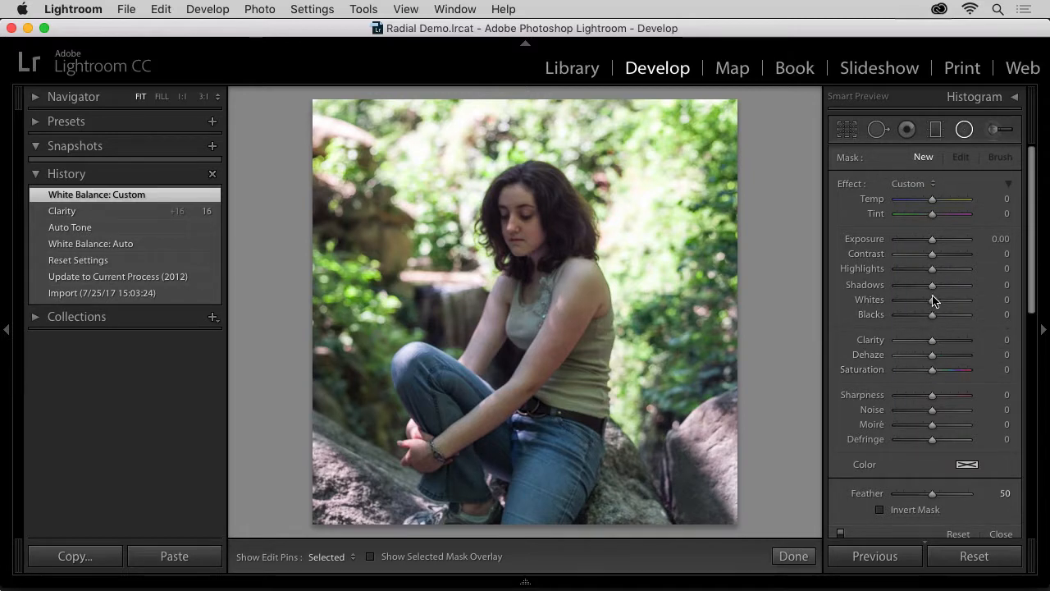
mouse_move(850, 322)
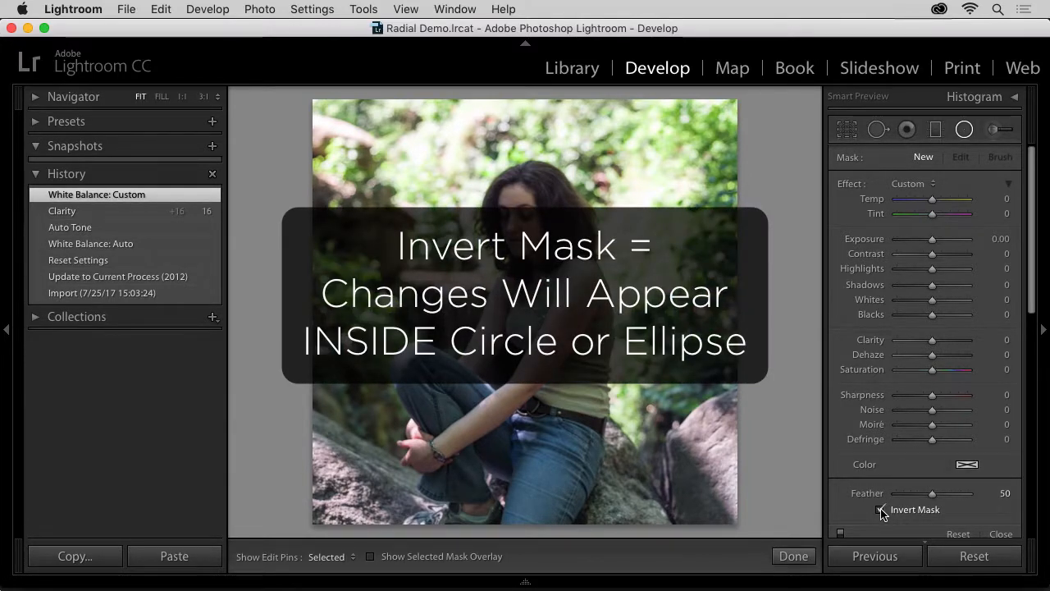
Turn on Invert Mask so the filter affects the inside of the circle.
click(882, 509)
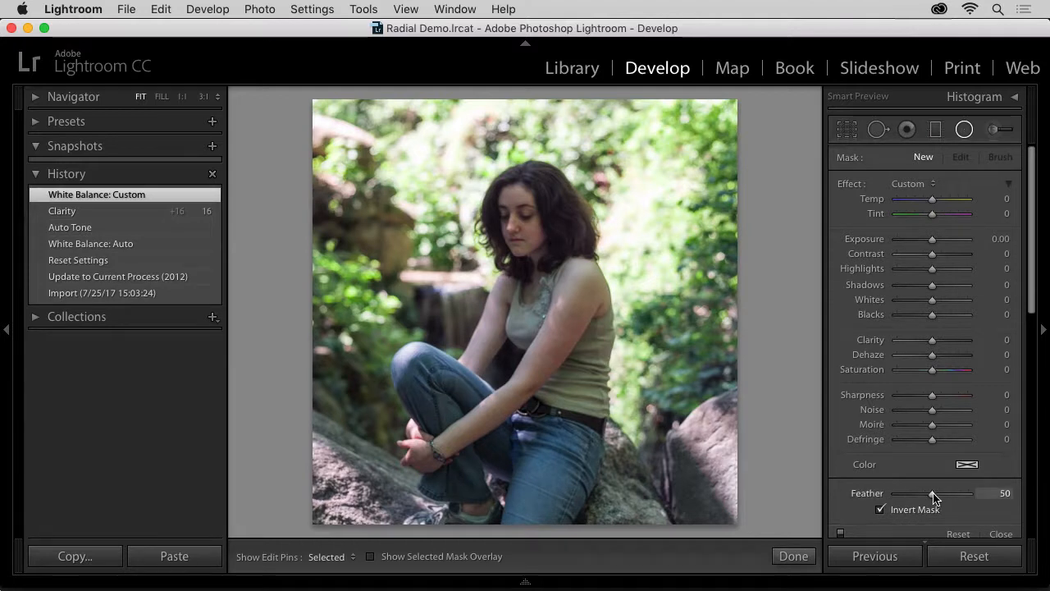
mouse_move(850, 320)
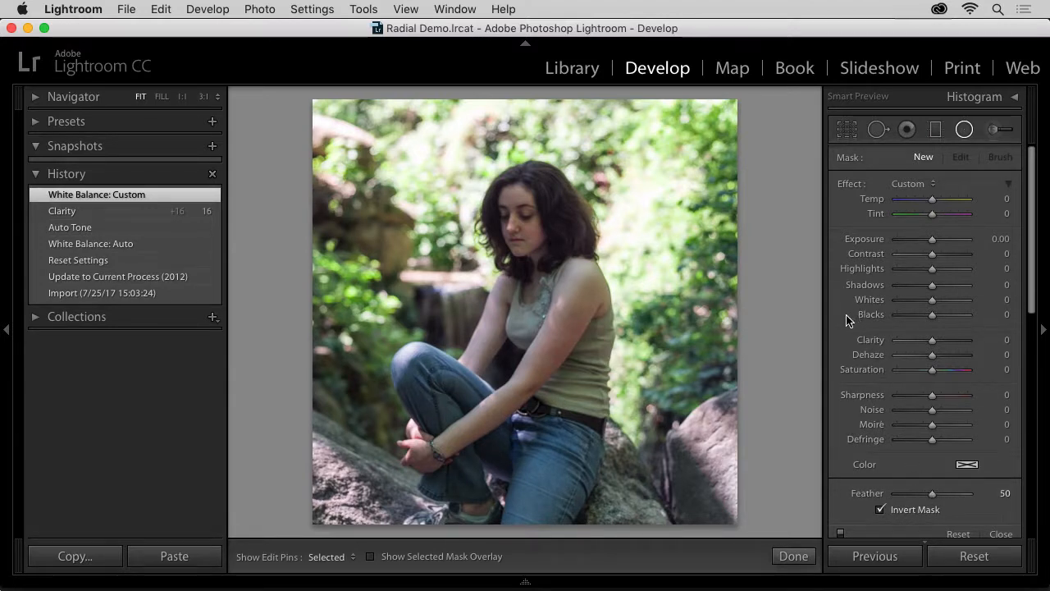
mouse_move(847, 325)
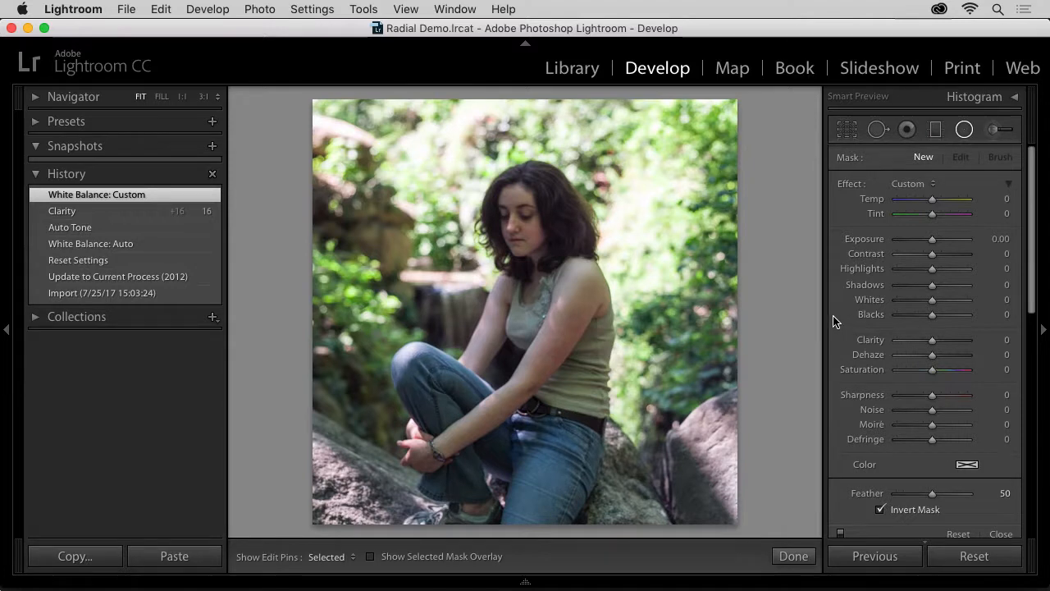
mouse_move(522, 227)
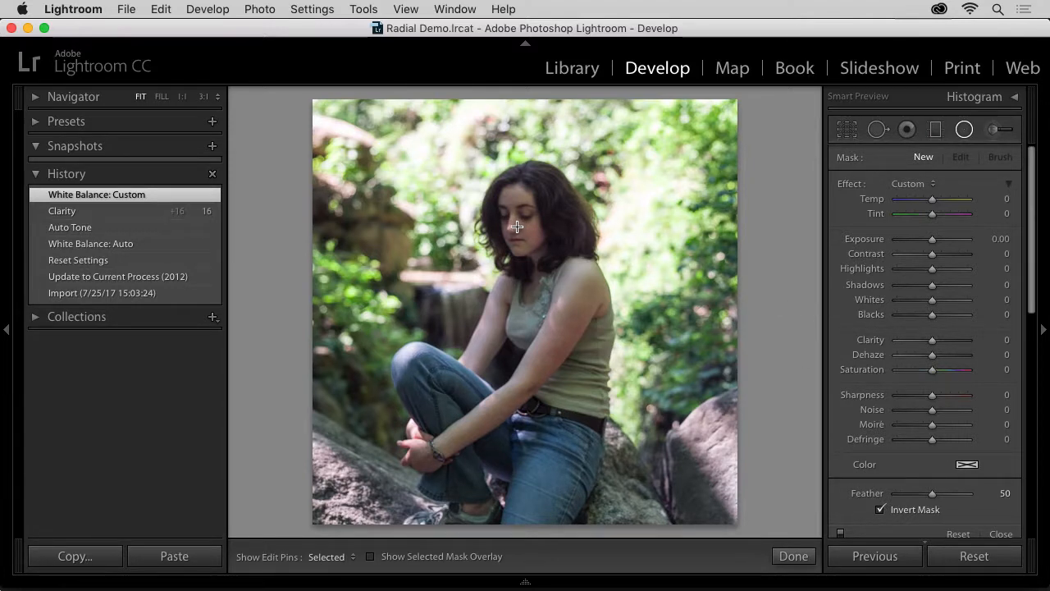
Draw a radial filter ellipse around the woman's face.
drag(517, 226, 541, 267)
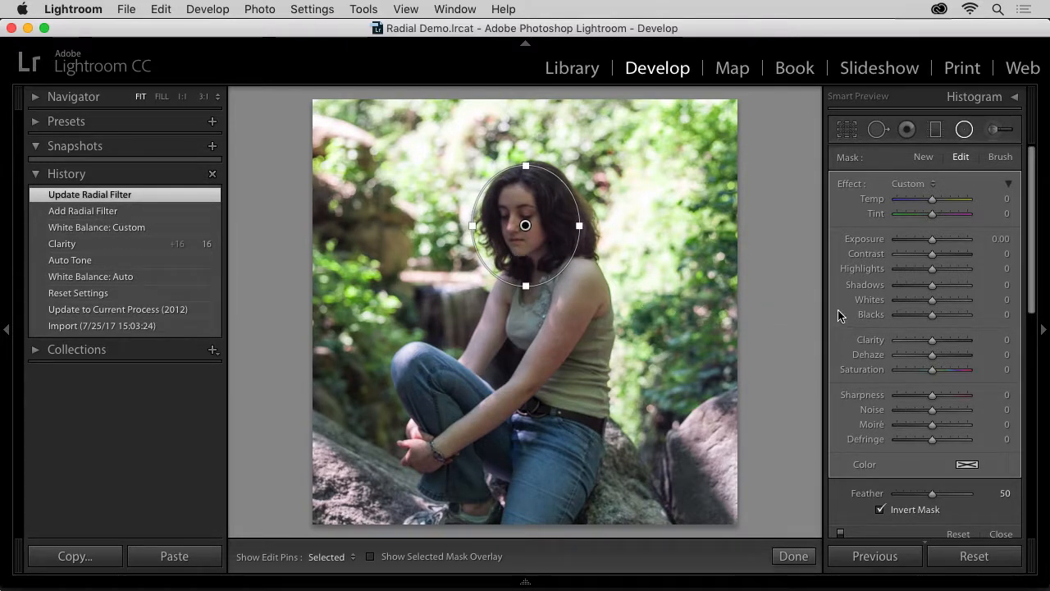
Raise the filter's Shadows to +42 to brighten the face, then commit with Done.
drag(932, 286, 939, 286)
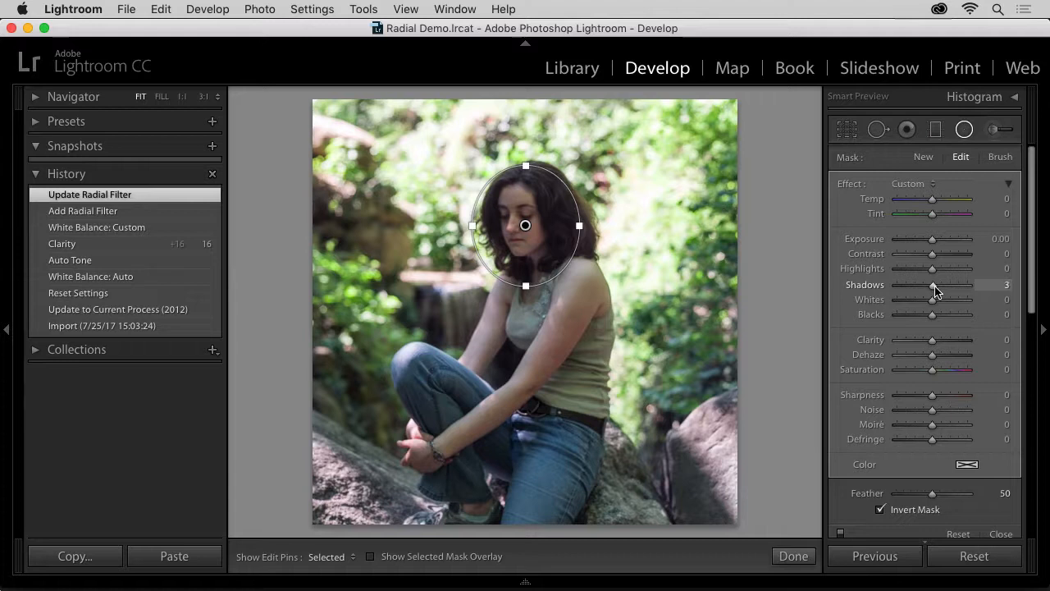
drag(933, 286, 942, 286)
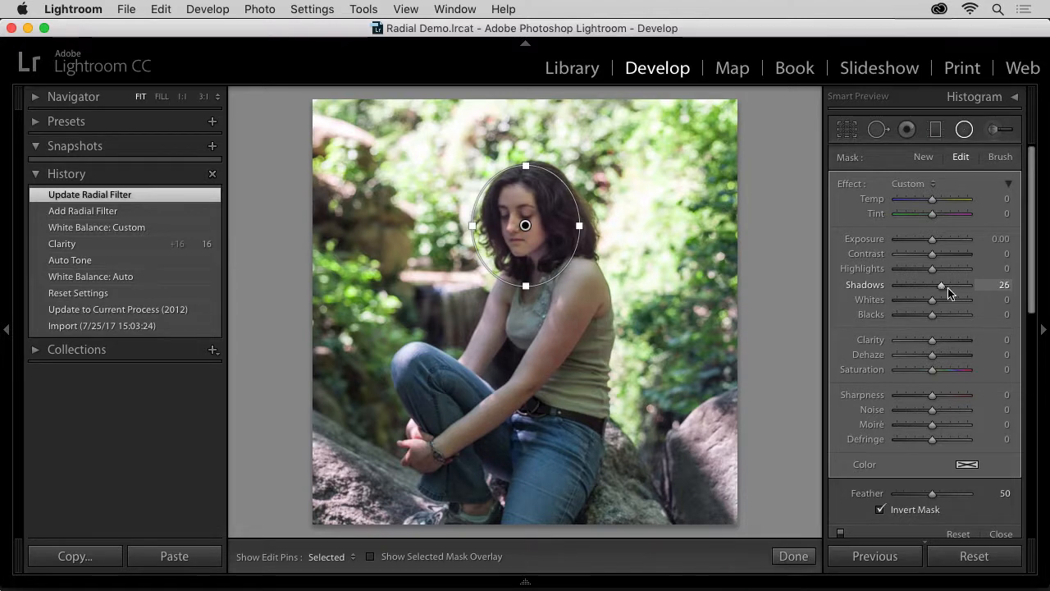
drag(942, 286, 949, 285)
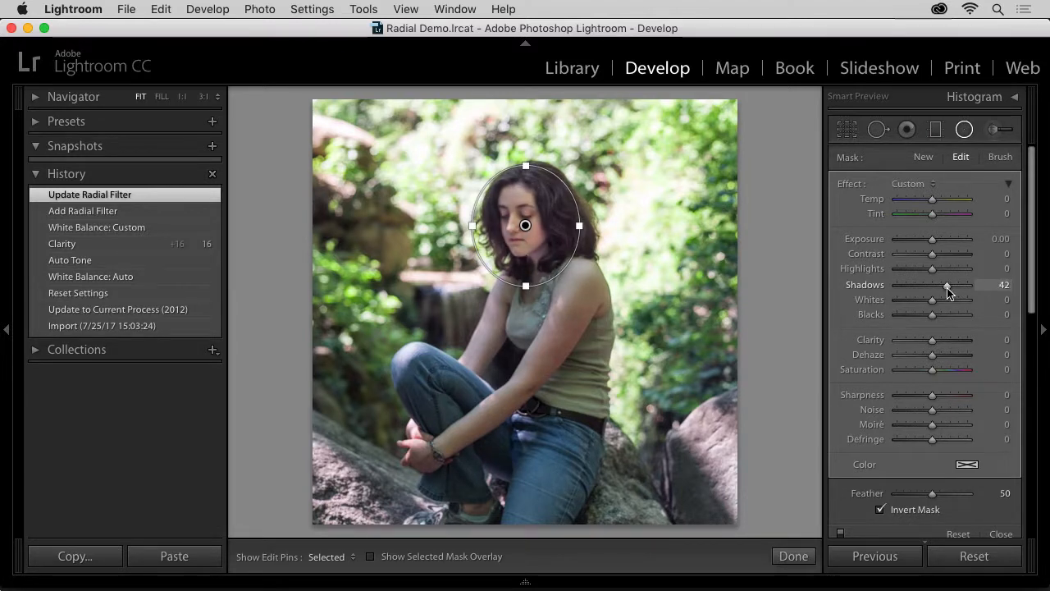
drag(948, 286, 948, 286)
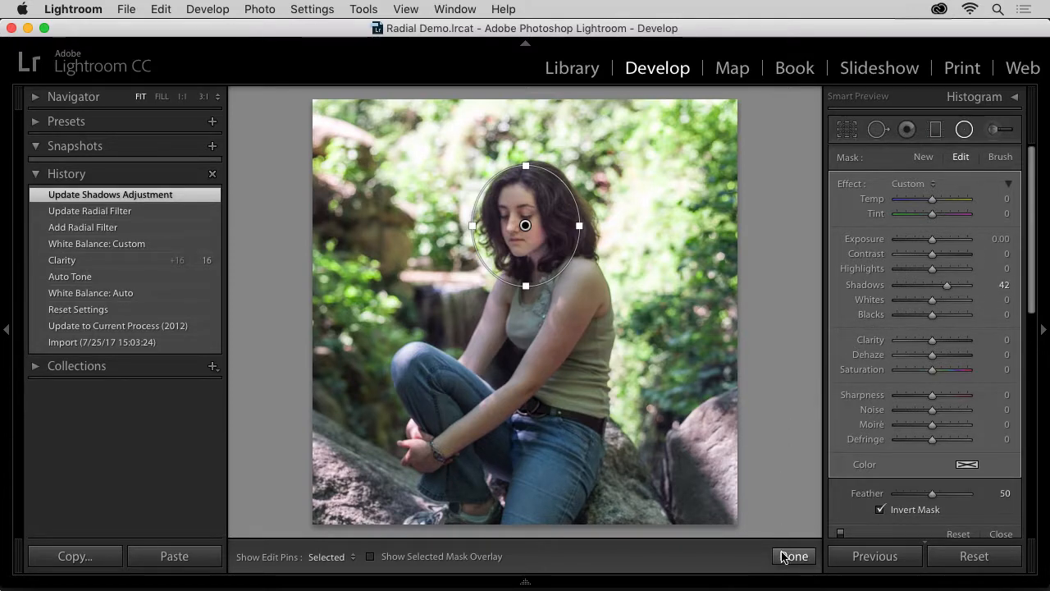
click(794, 557)
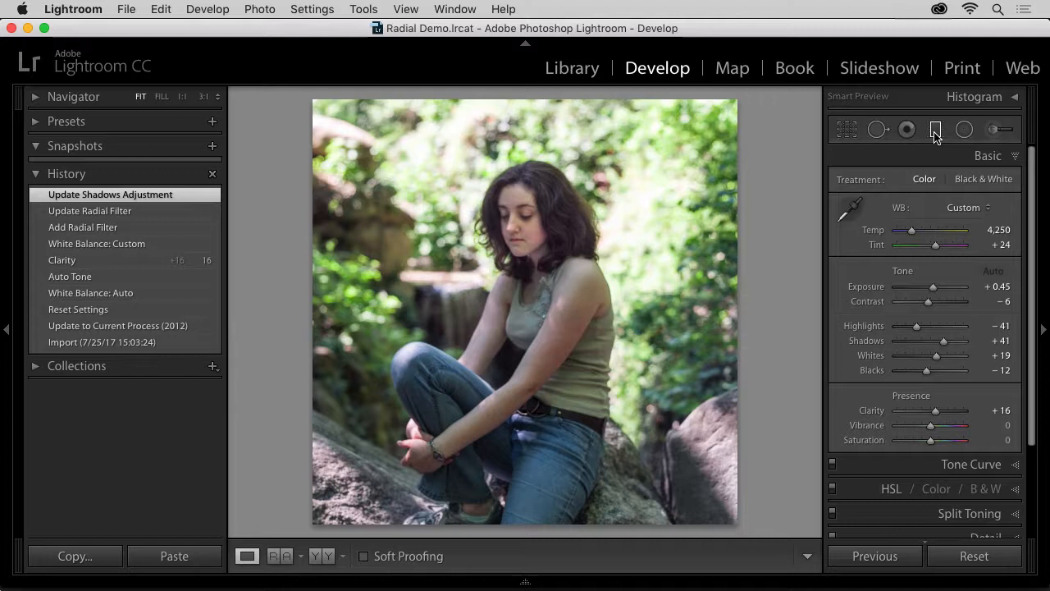
Switch from the Graduated Filter to the Adjustment Brush tool settings.
click(936, 128)
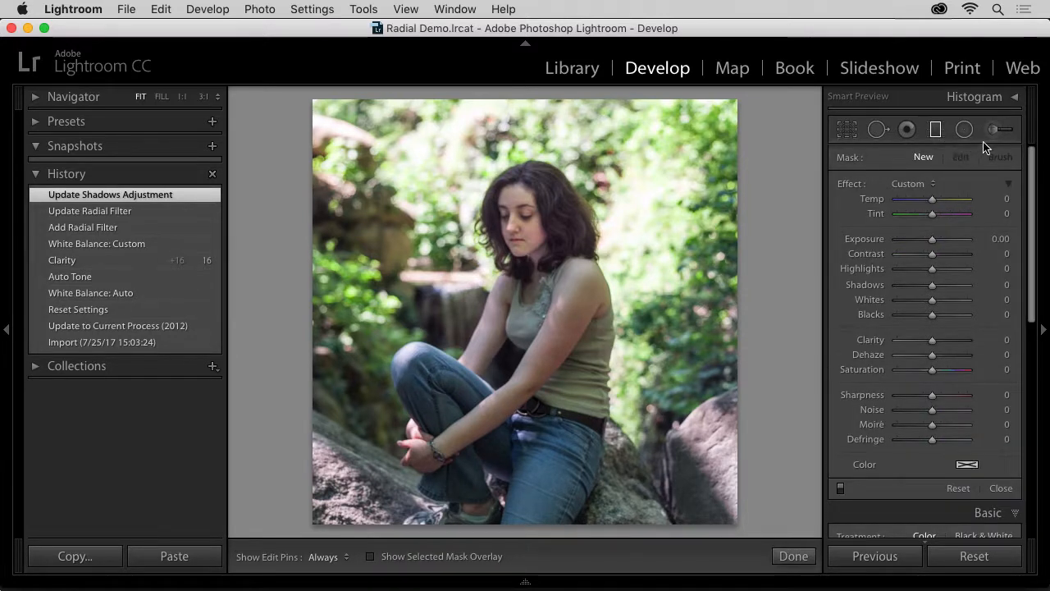
click(994, 128)
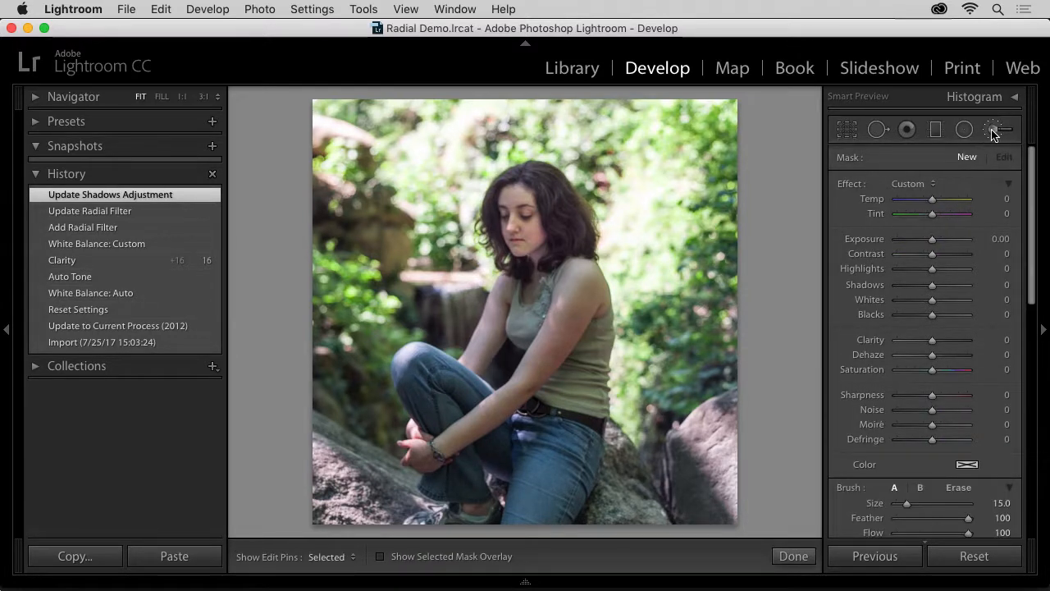
mouse_move(993, 130)
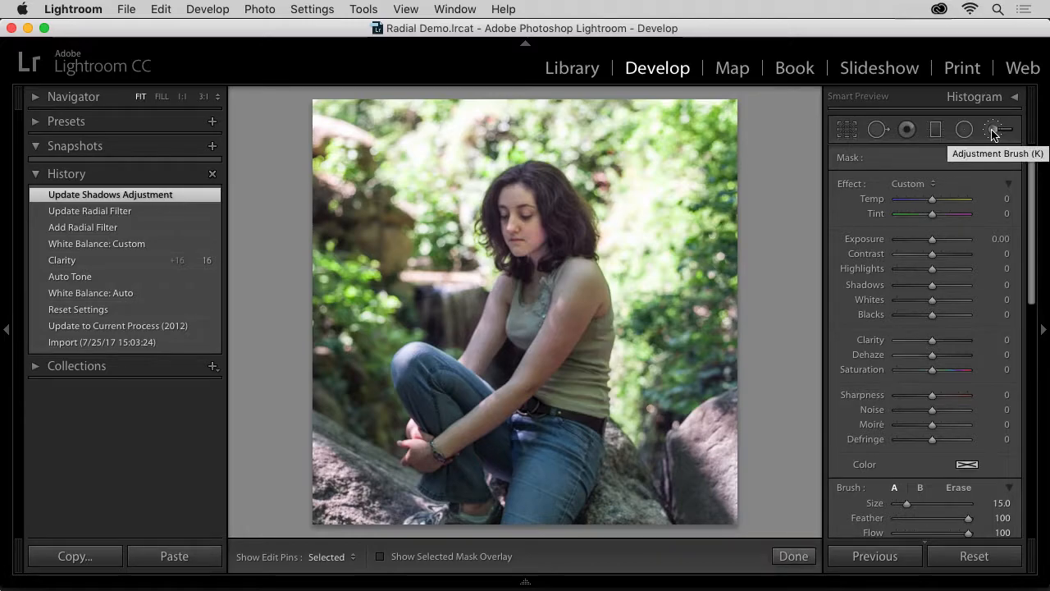